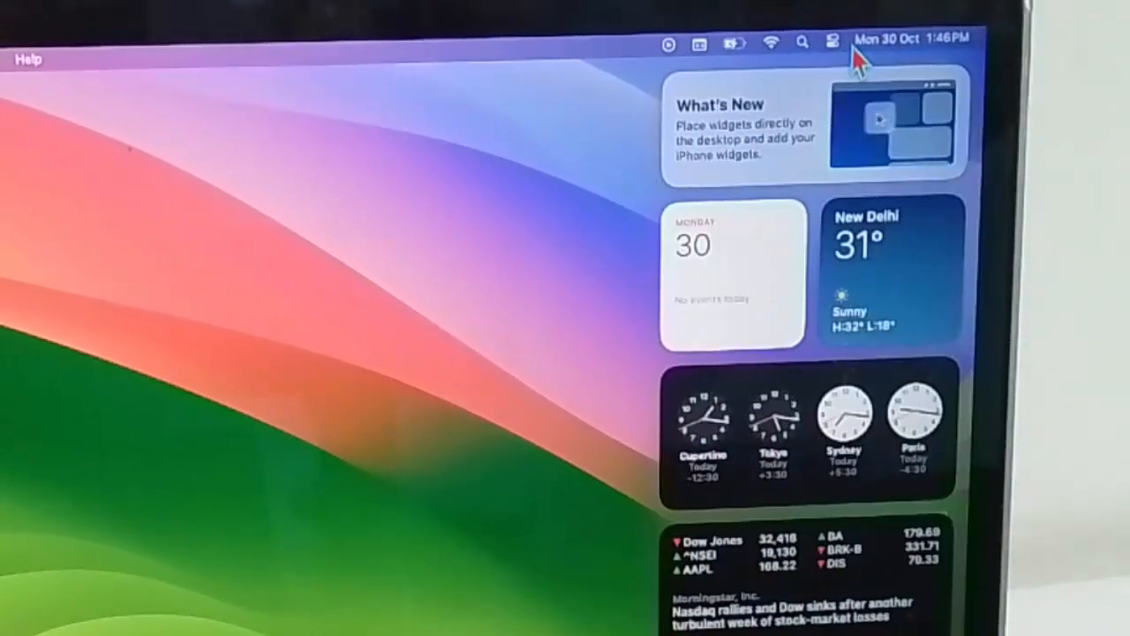
mouse_move(780, 586)
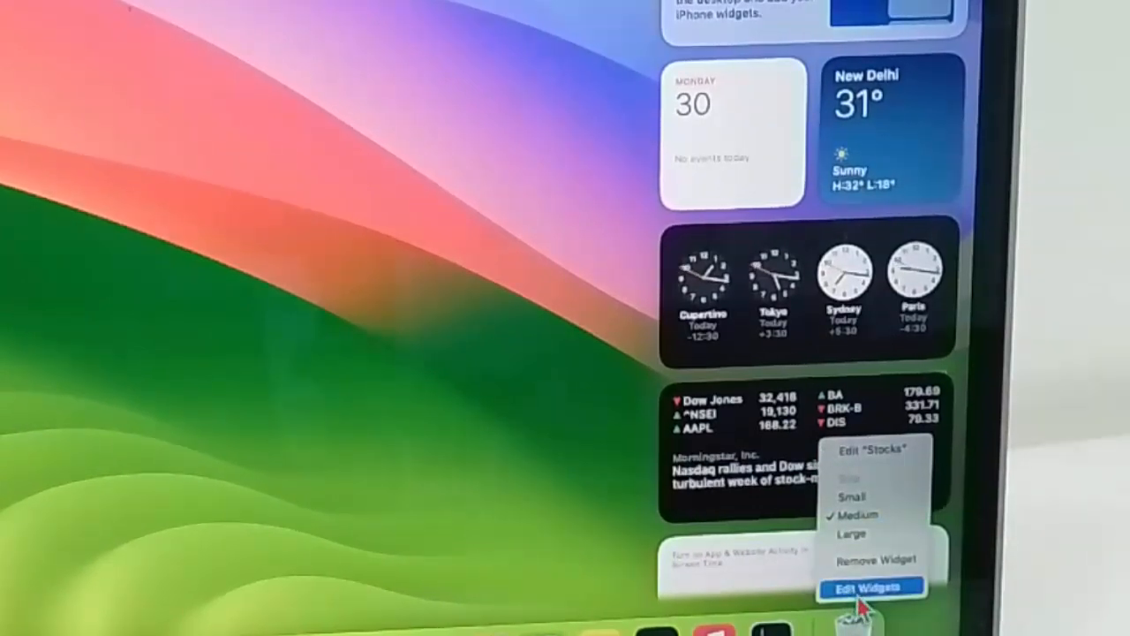
- Enter Edit Widgets mode from the Stocks widget to show the widget gallery
click(869, 586)
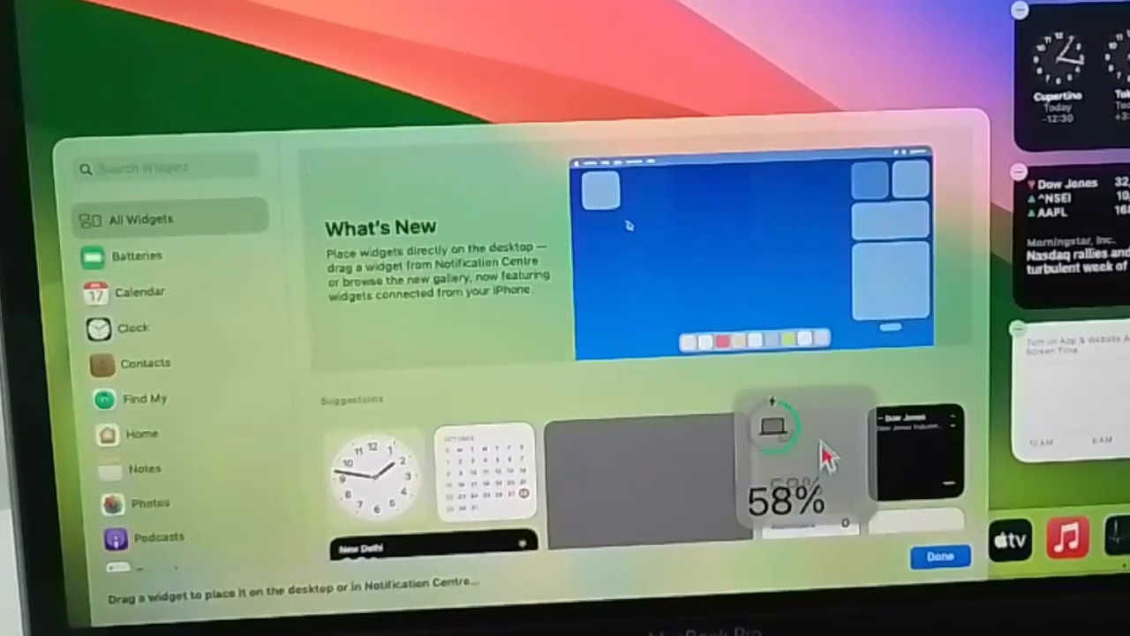
- Place the Batteries widget (58%) on the desktop and finish with Done
click(939, 555)
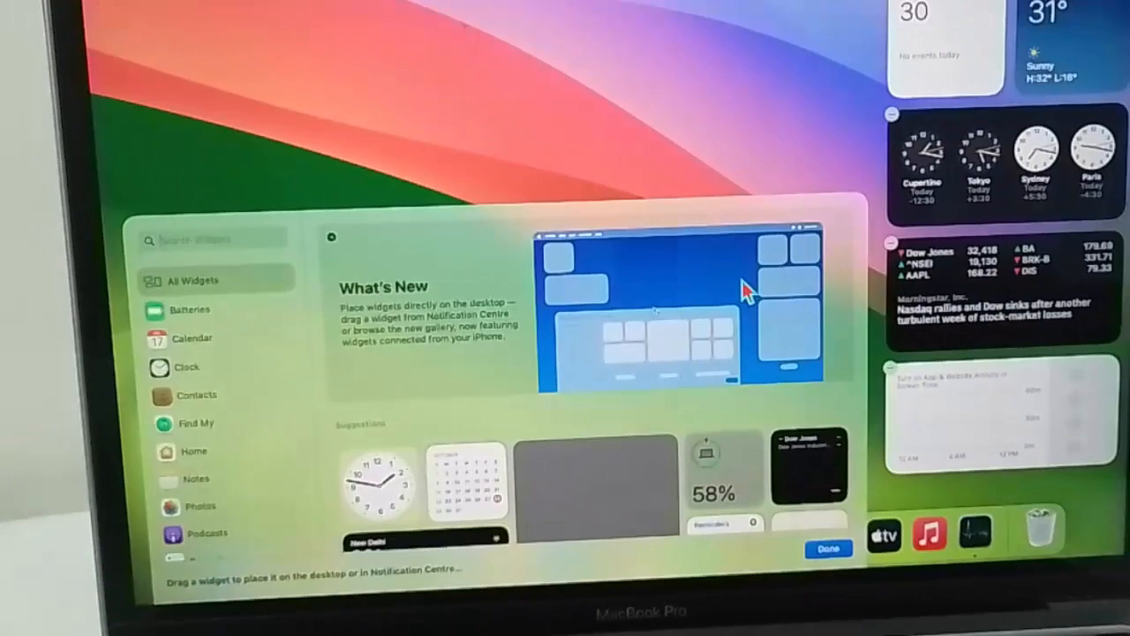
click(826, 547)
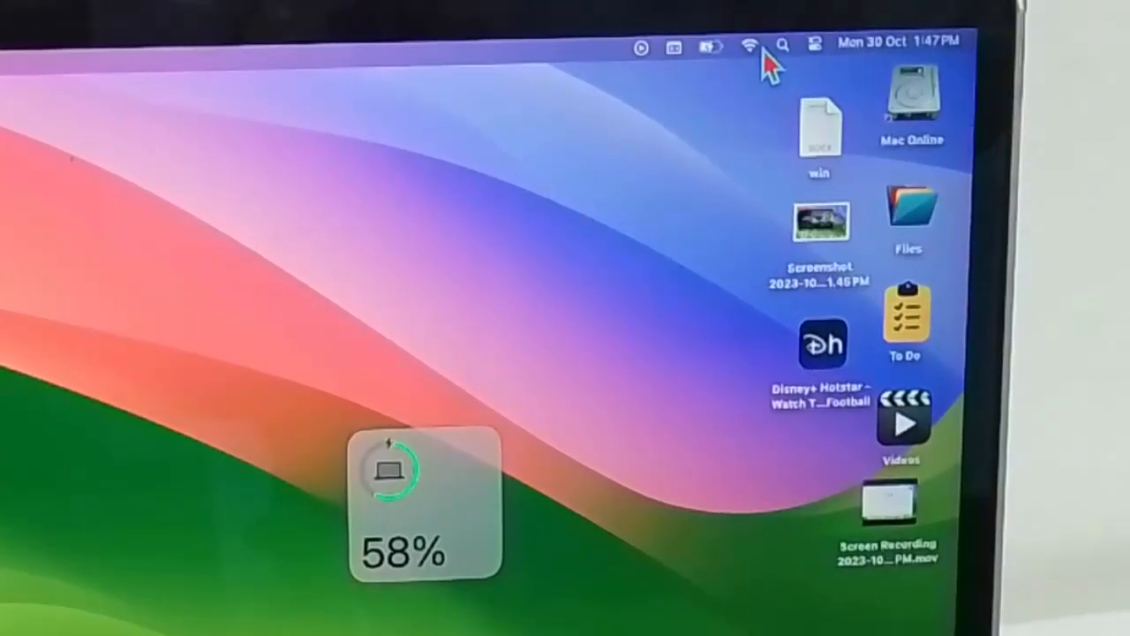
- Reposition the battery widget and start Google Chrome from the Dock
click(748, 46)
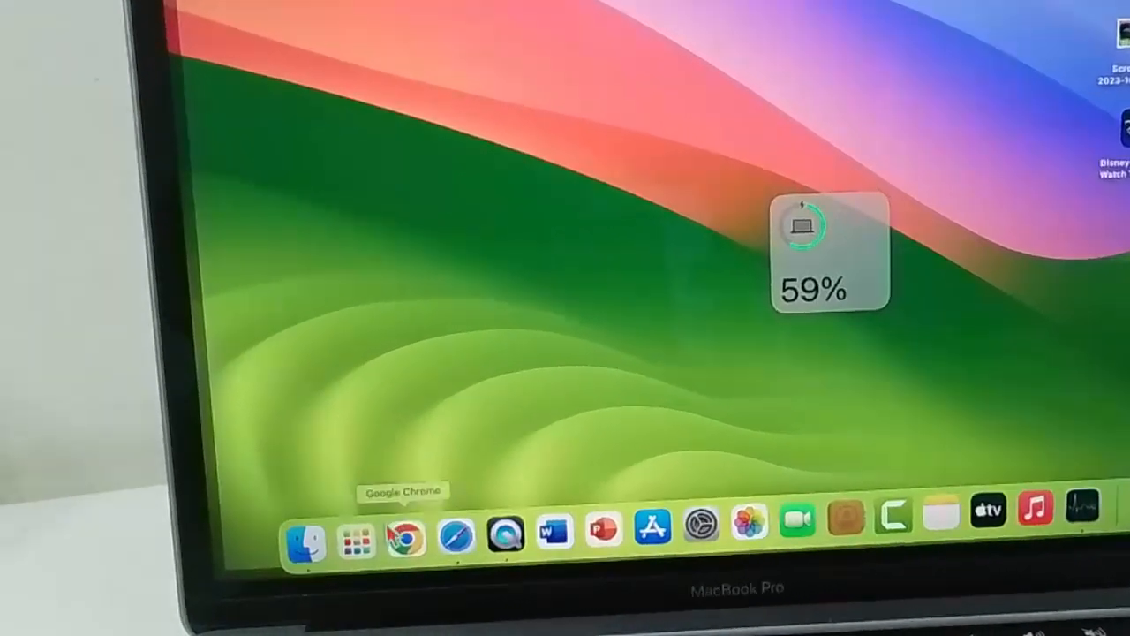
click(406, 537)
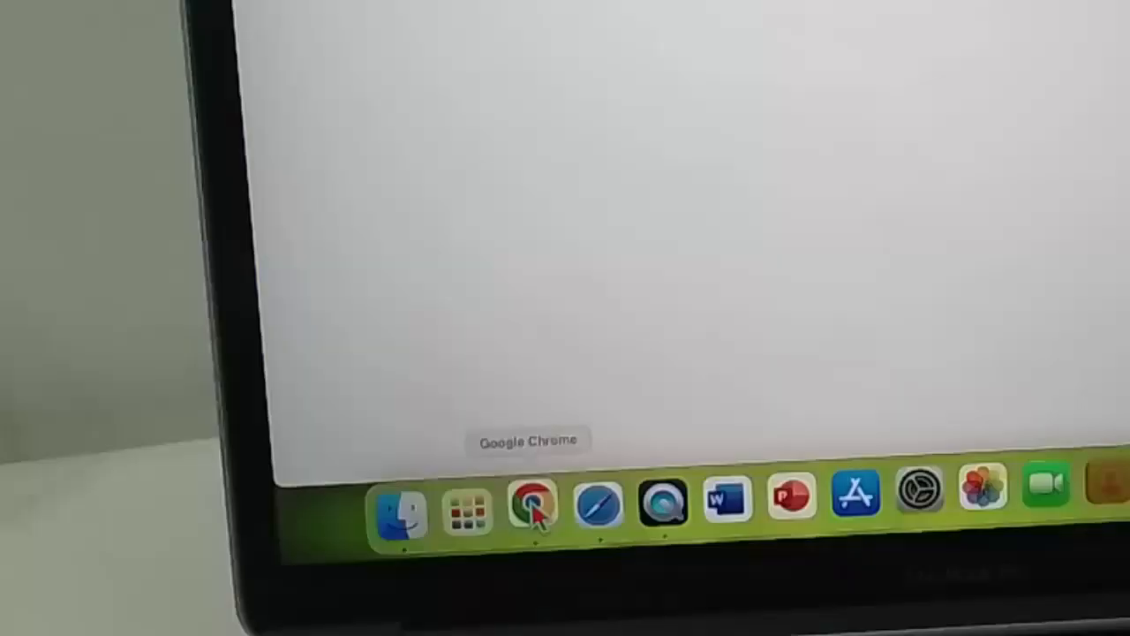
- Search 'Internet speed test', run Google's speed test, then close the test and Chrome
click(533, 505)
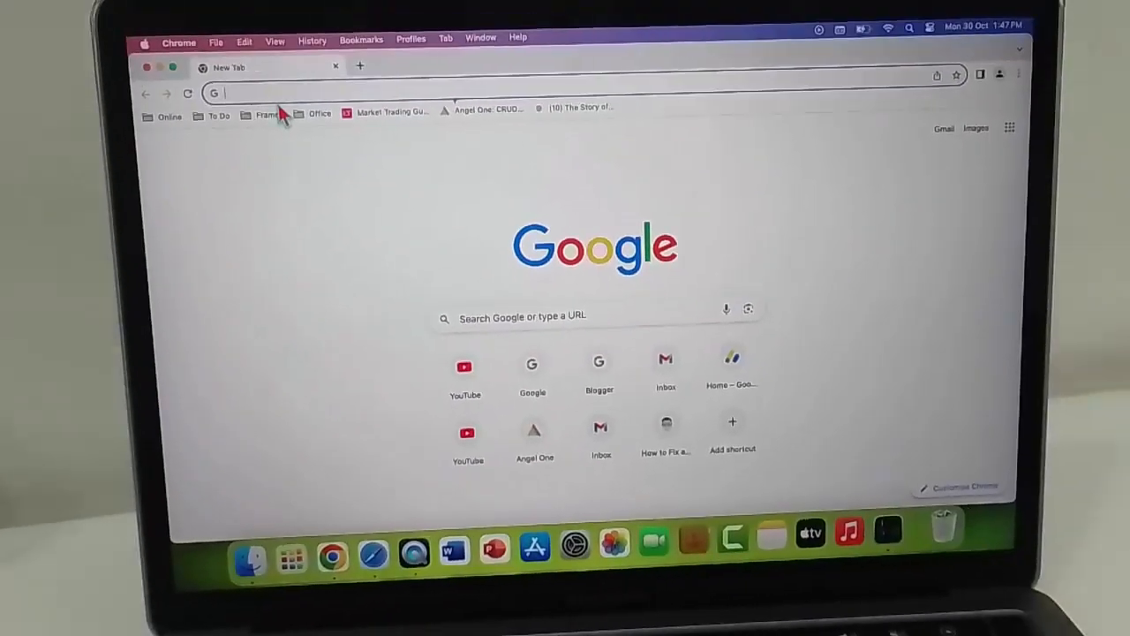
text(Internet speed test)
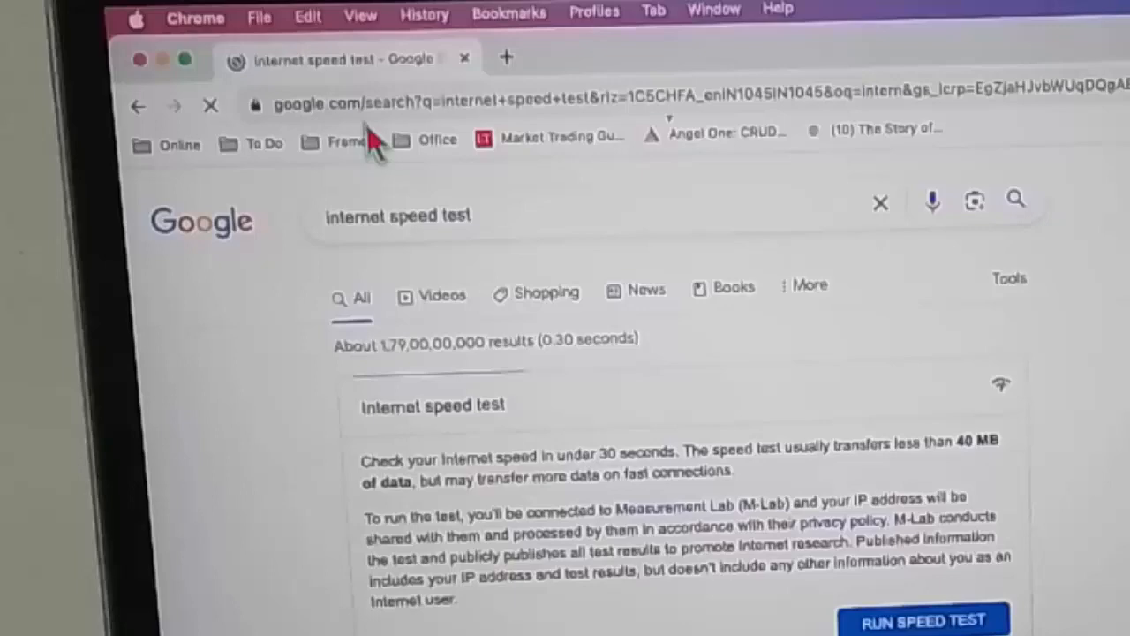
scroll(down, 3)
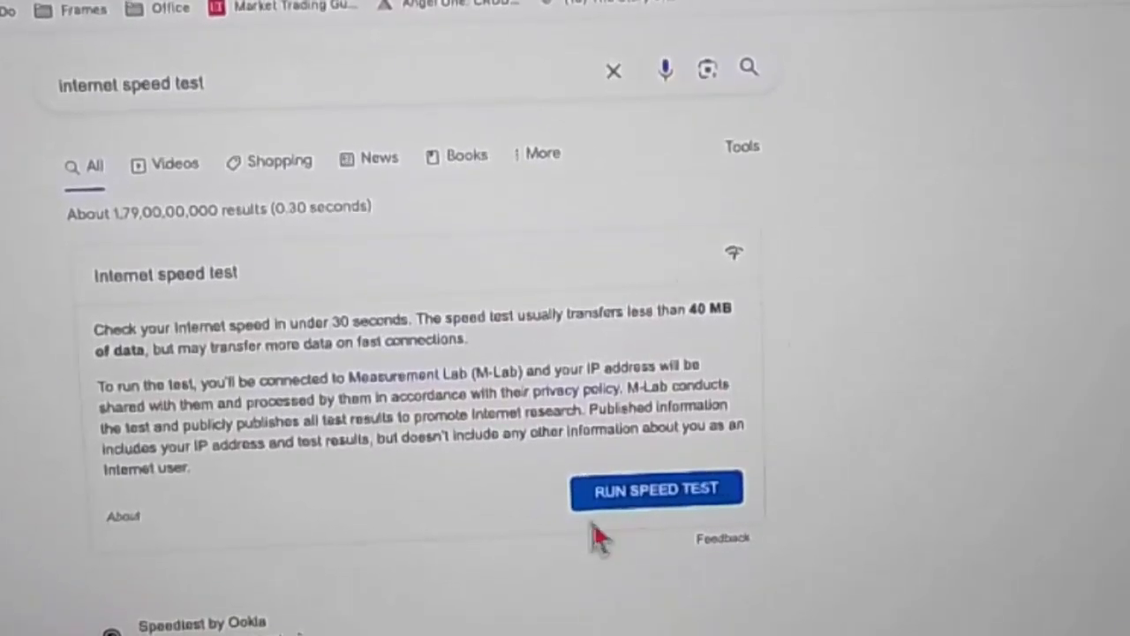
click(655, 491)
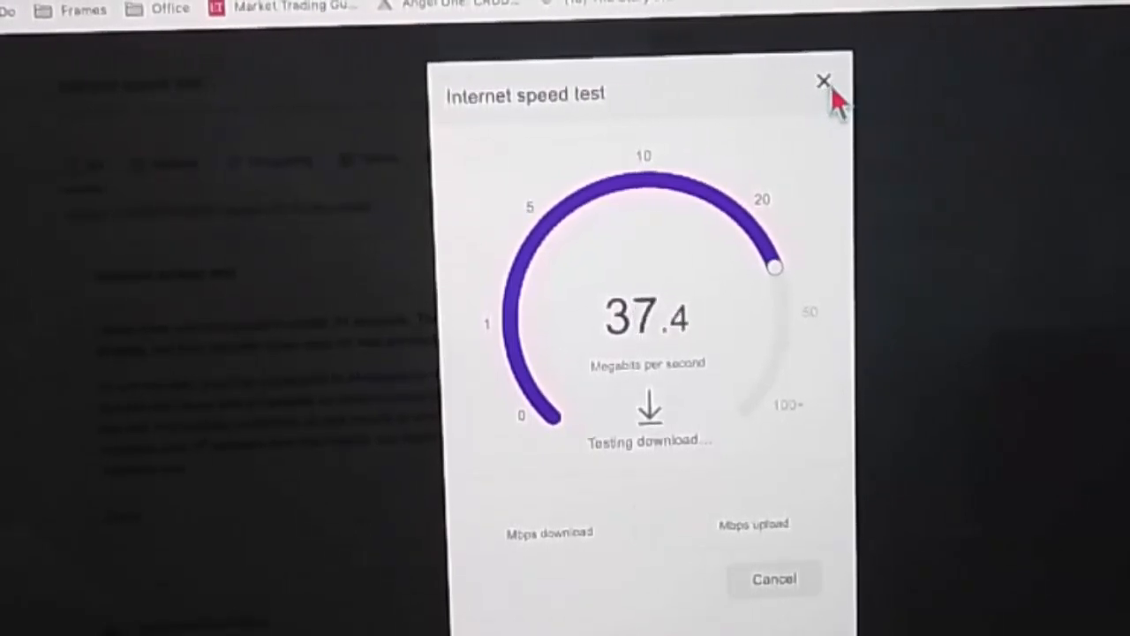
click(823, 81)
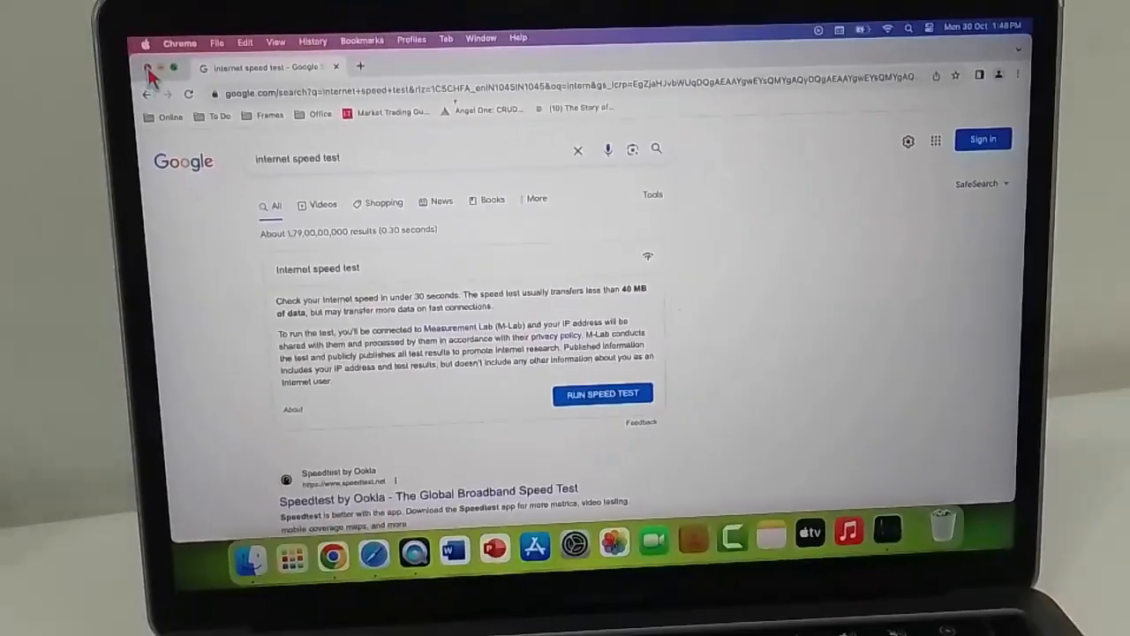
click(148, 69)
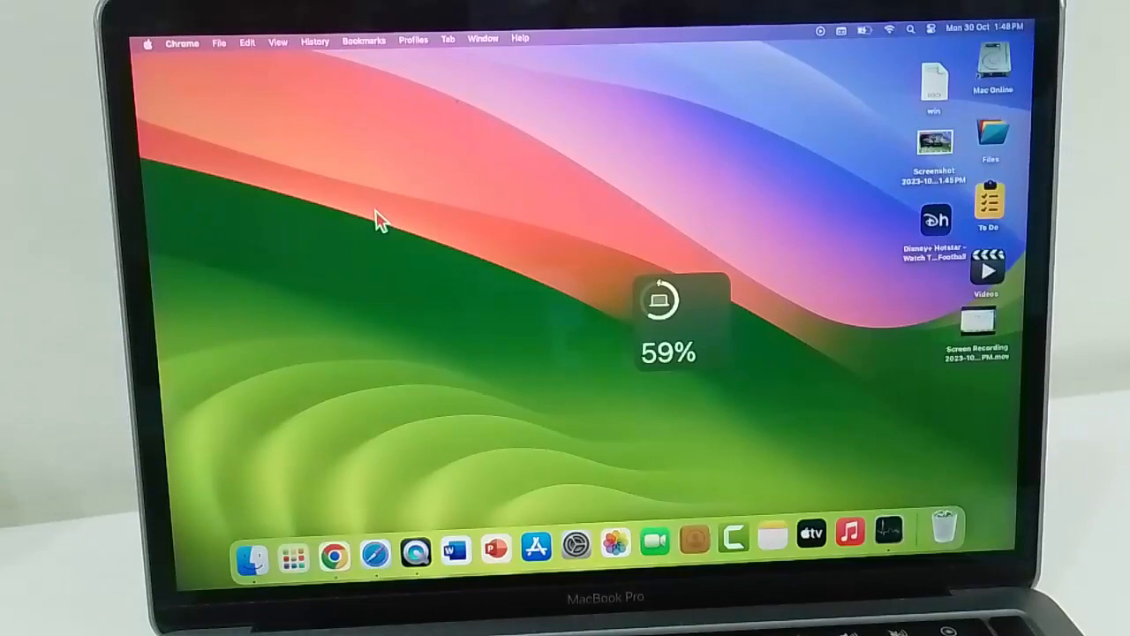
mouse_move(533, 557)
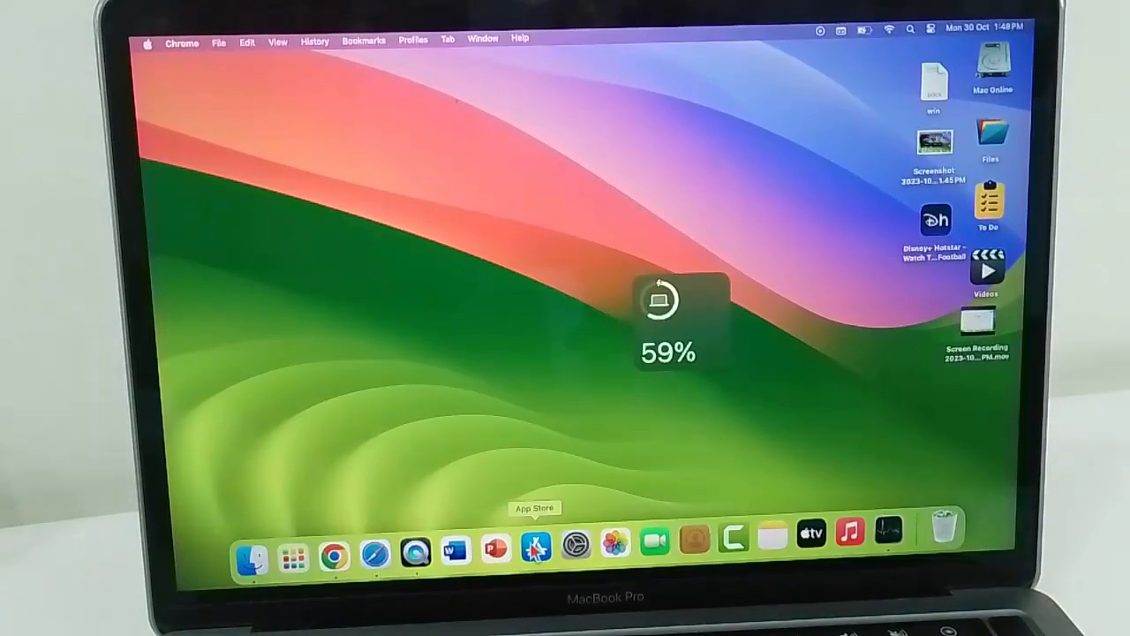
- Show the App Store Updates page listing CleanMyMac X and other pending updates
click(535, 554)
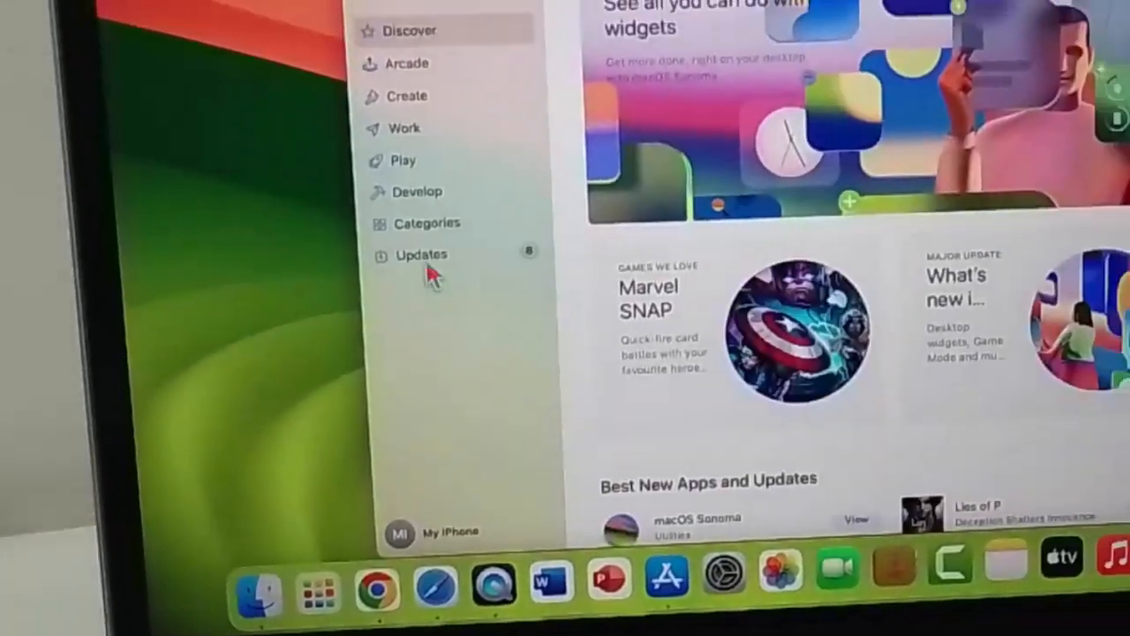
click(421, 254)
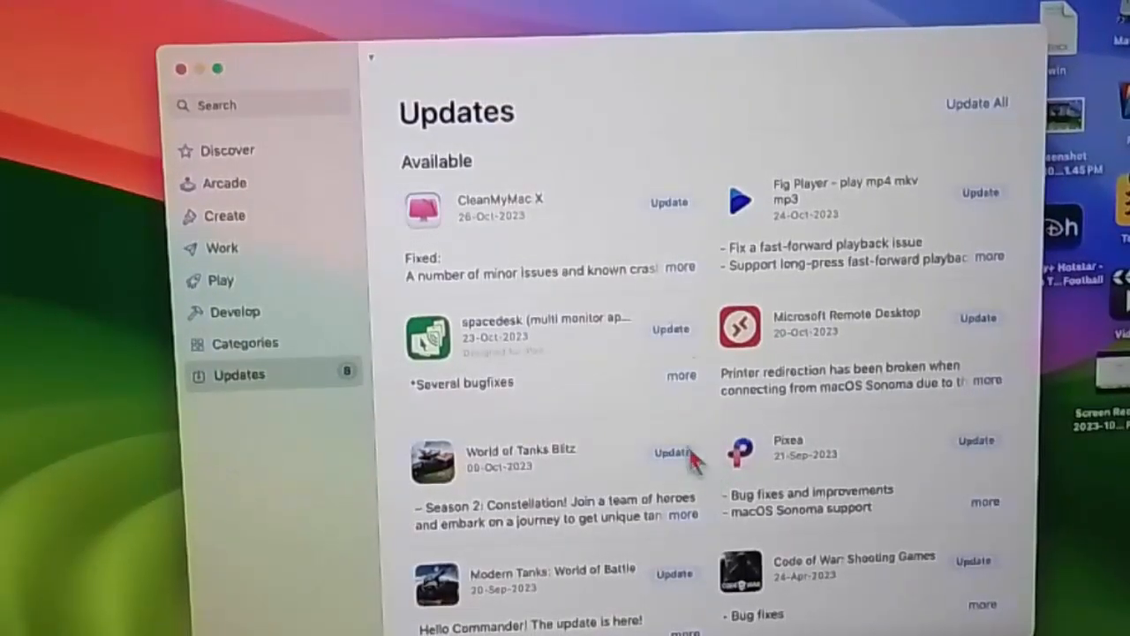
mouse_move(715, 333)
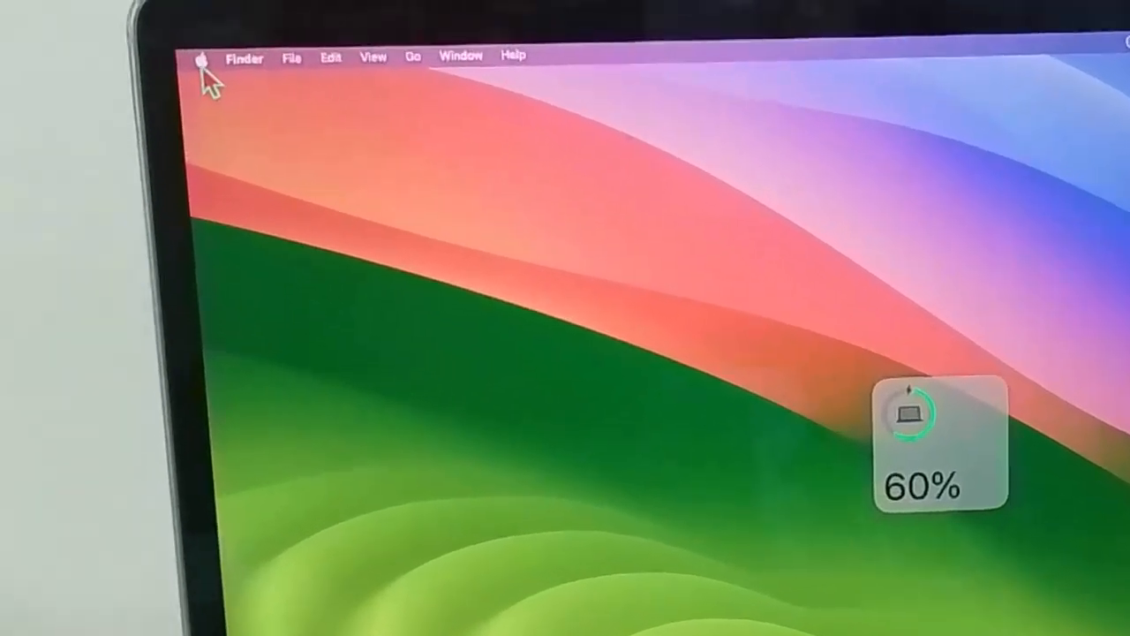
- Browse the Privacy & Security pane in System Settings, then close the window
click(201, 58)
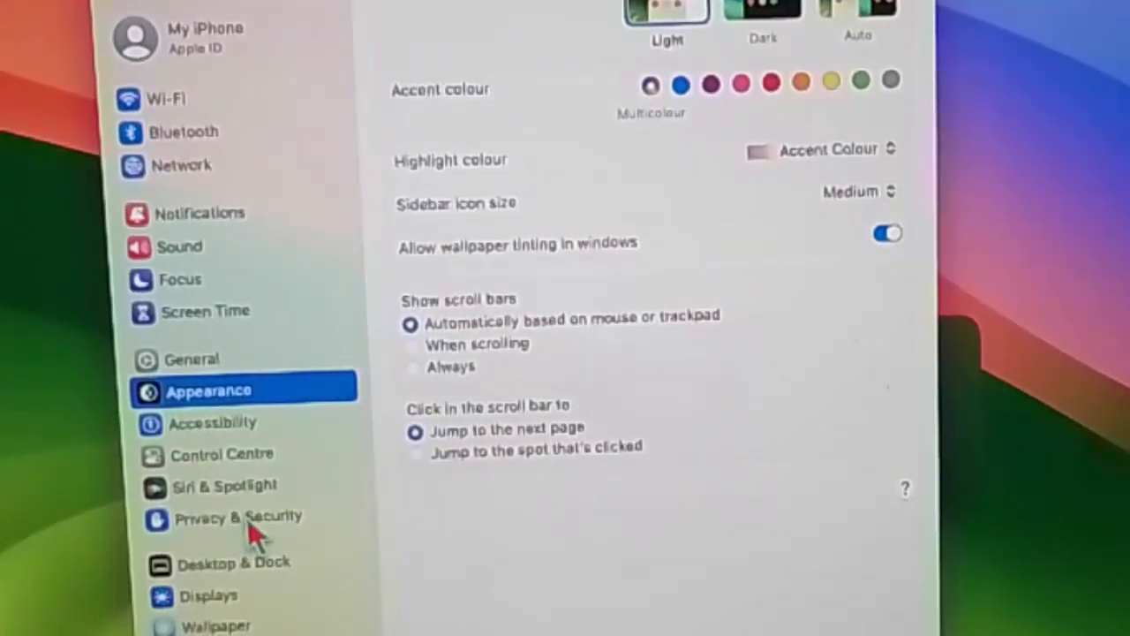
click(239, 516)
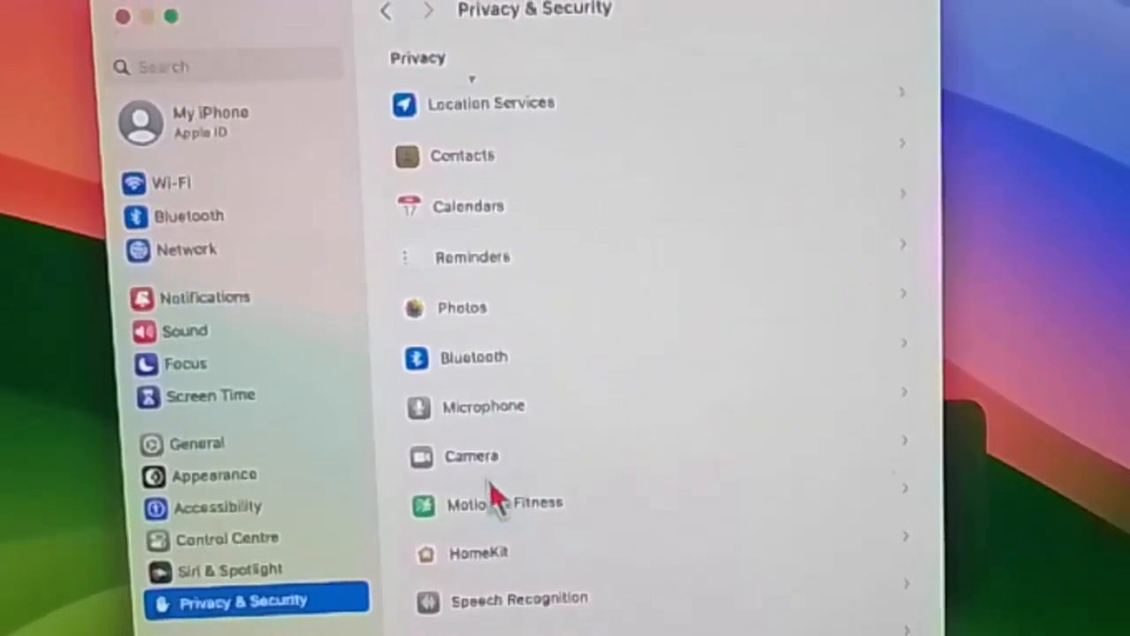
mouse_move(591, 463)
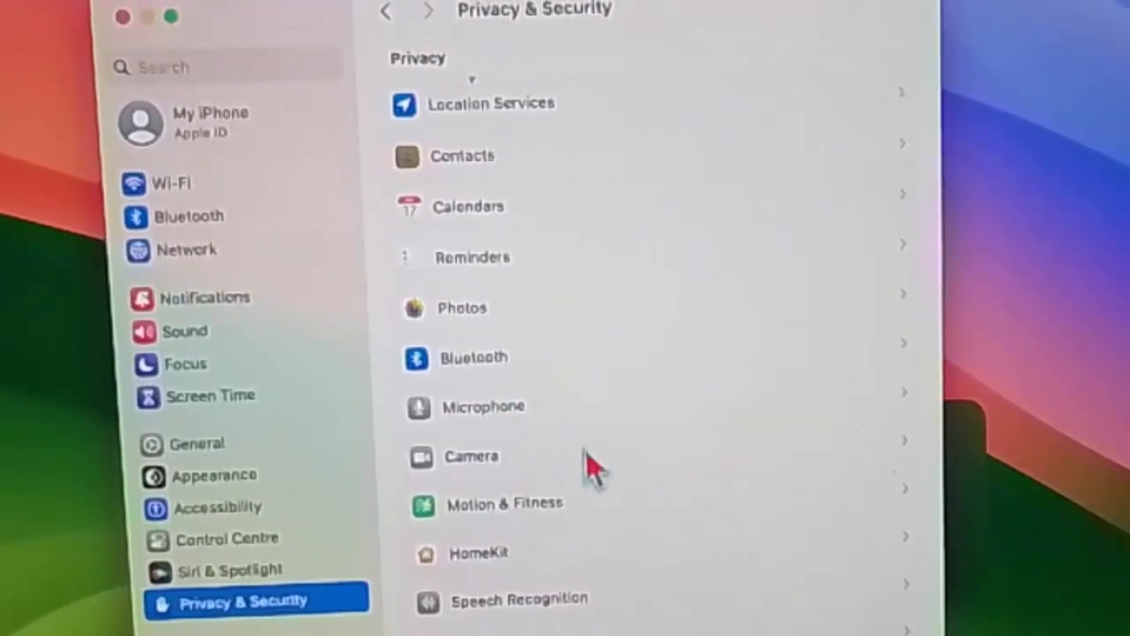
scroll(down, 3)
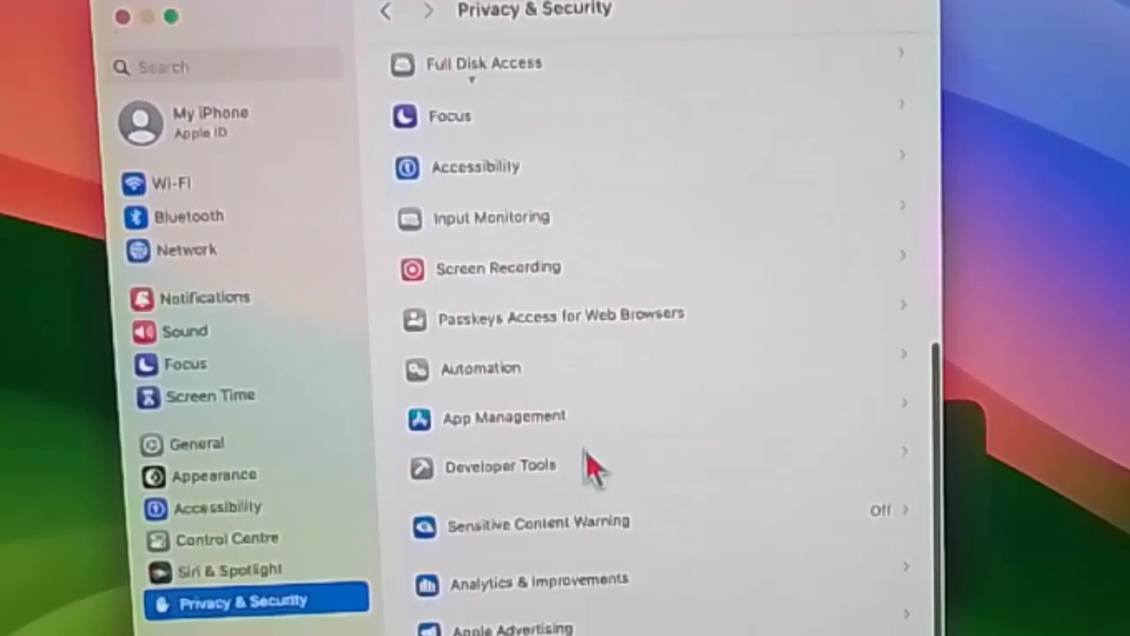
mouse_move(667, 279)
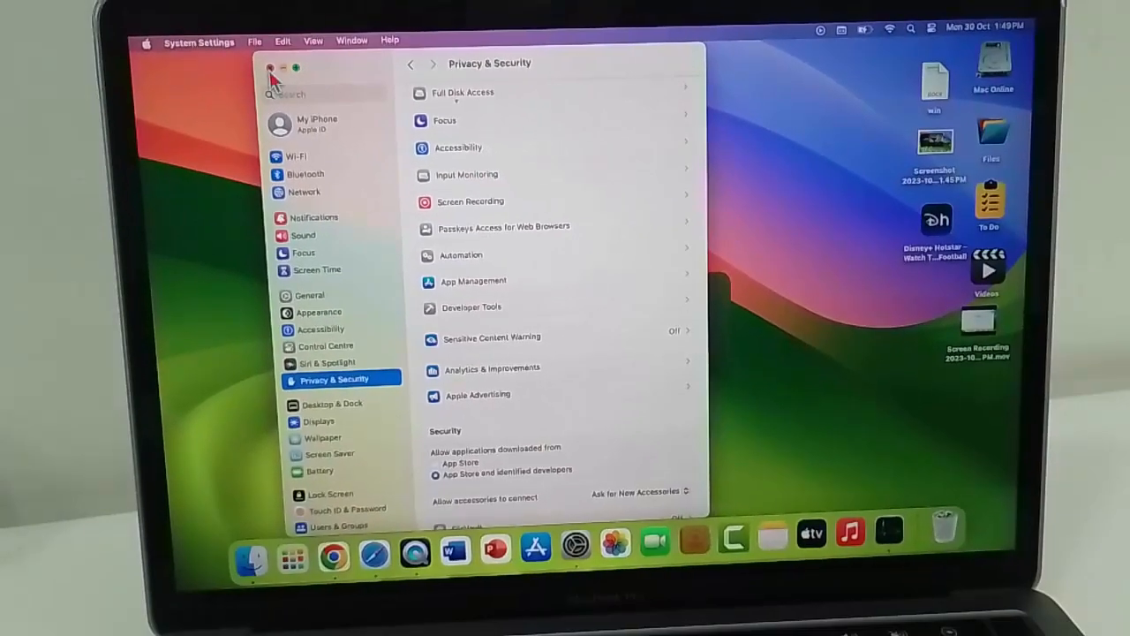
click(270, 68)
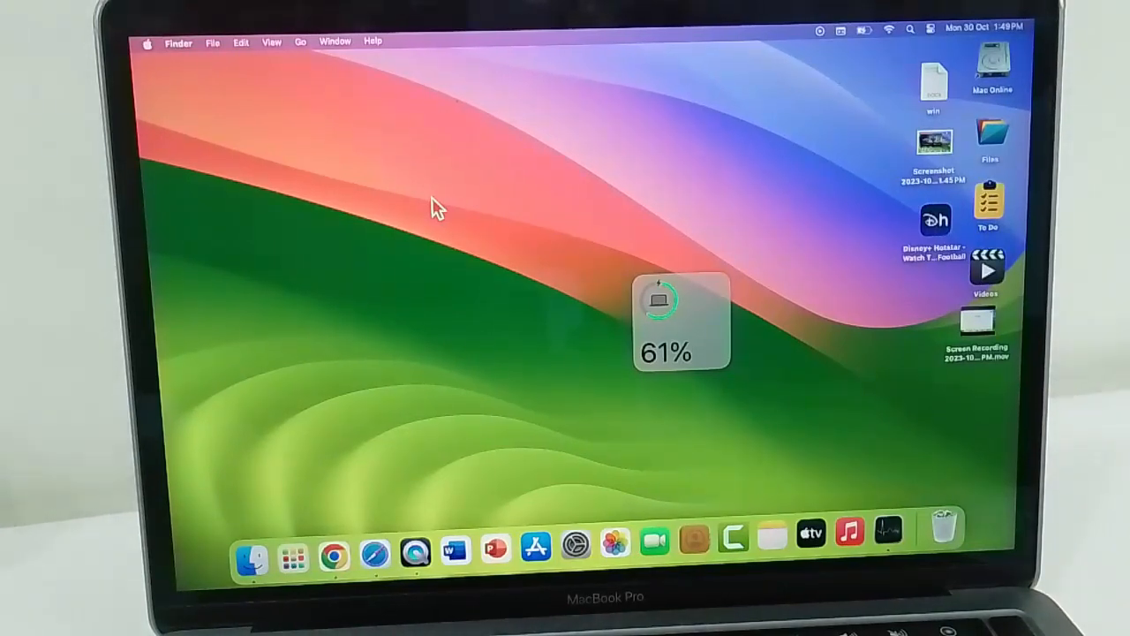
click(148, 42)
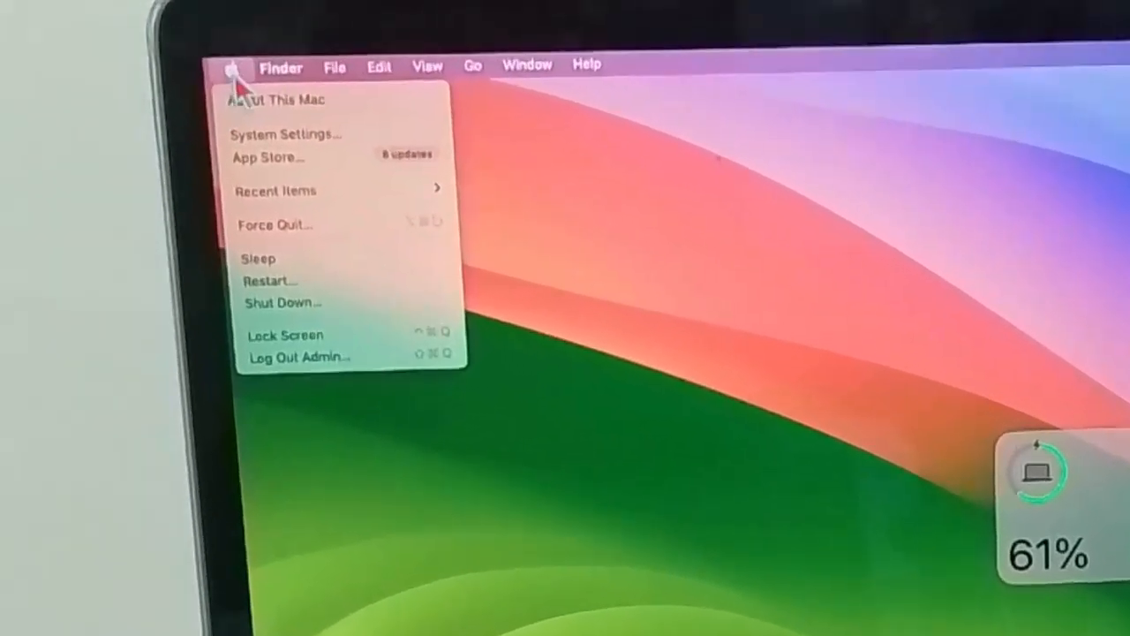
click(286, 135)
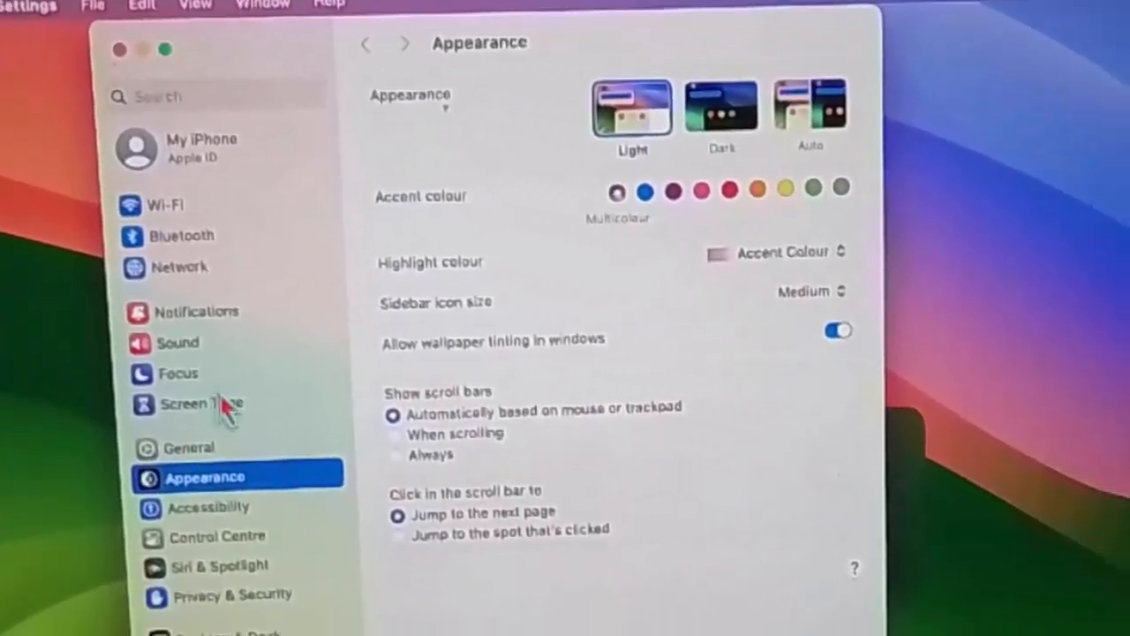
scroll(down, 3)
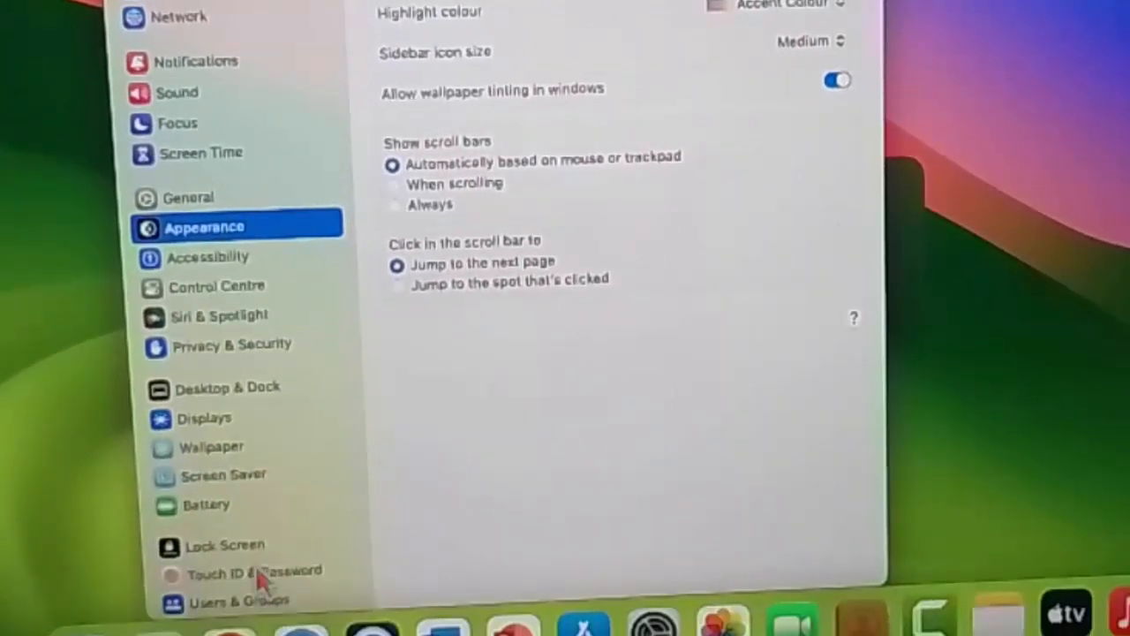
mouse_move(244, 353)
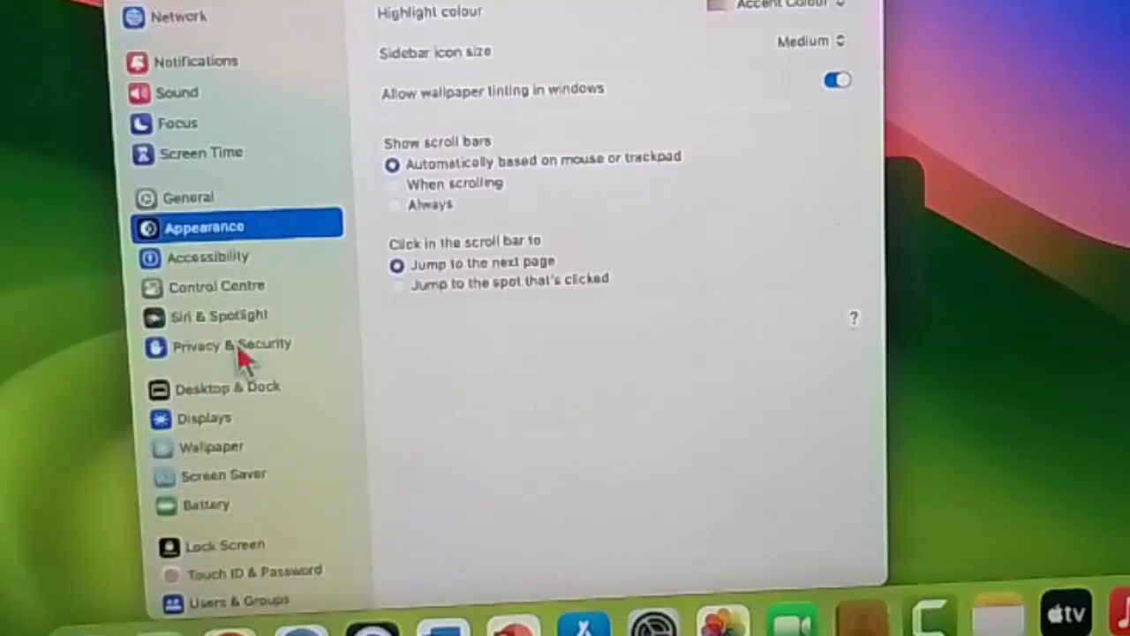
click(233, 344)
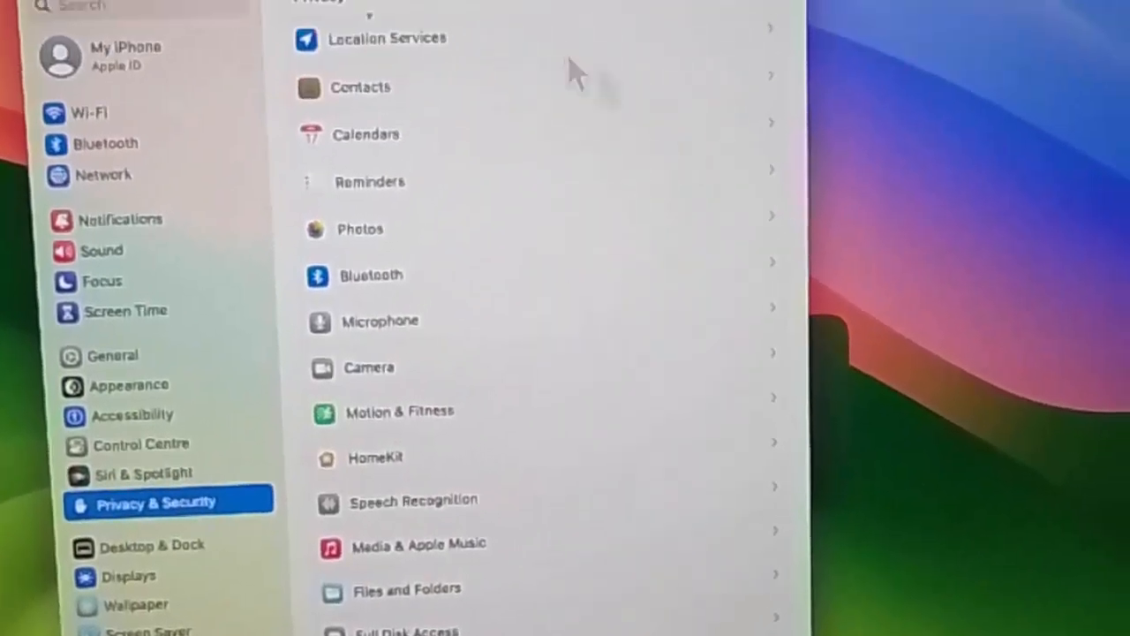
click(385, 39)
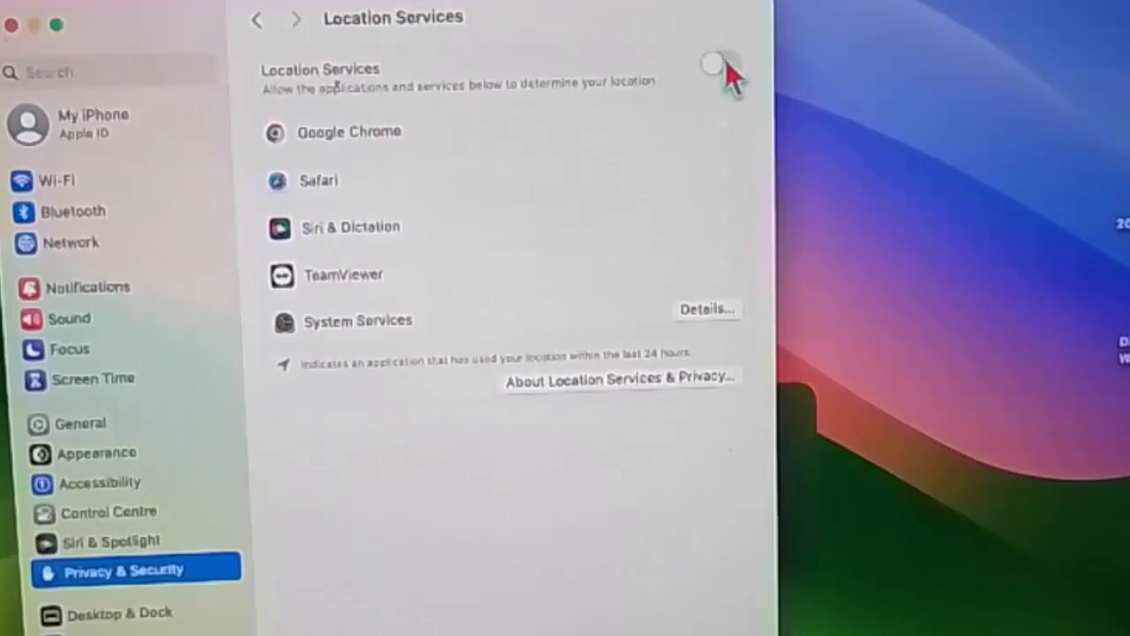
click(717, 68)
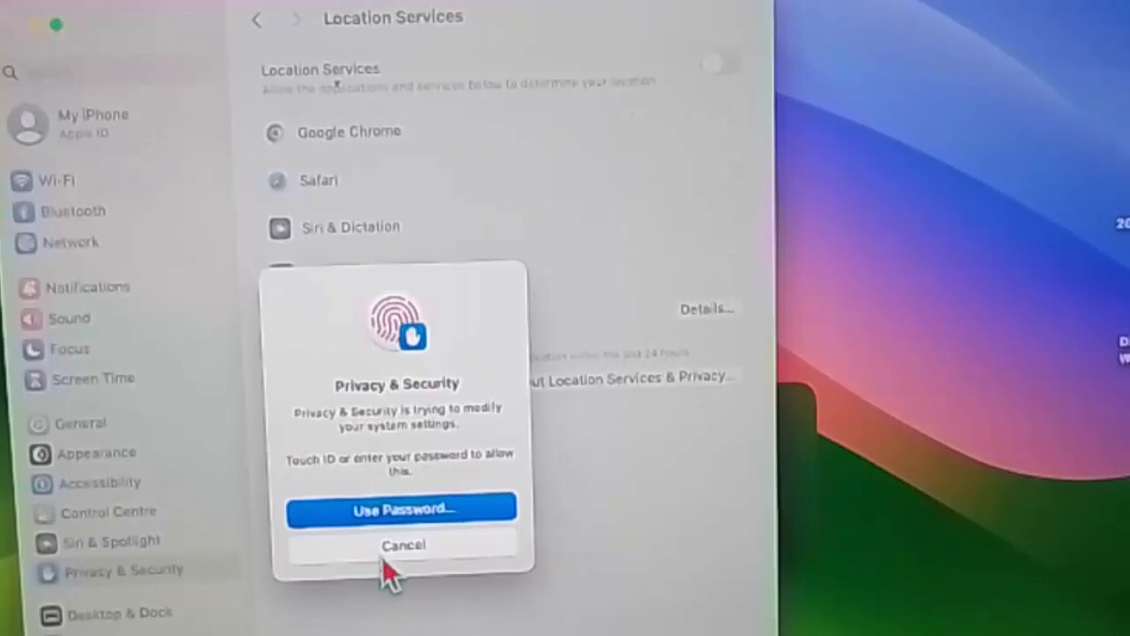
click(402, 544)
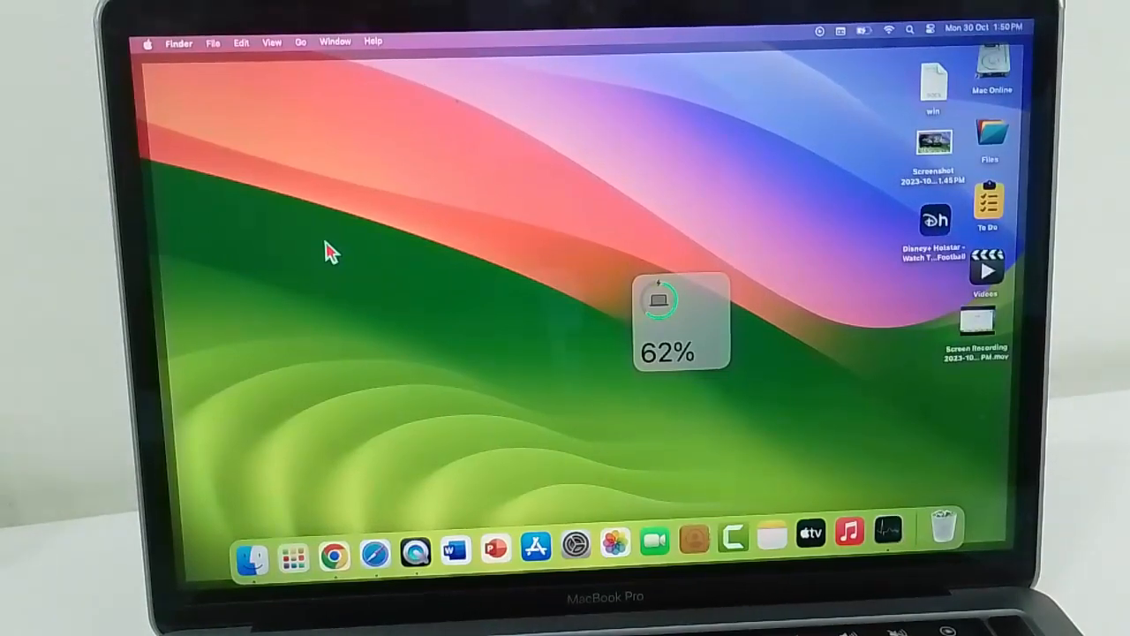
mouse_move(410, 434)
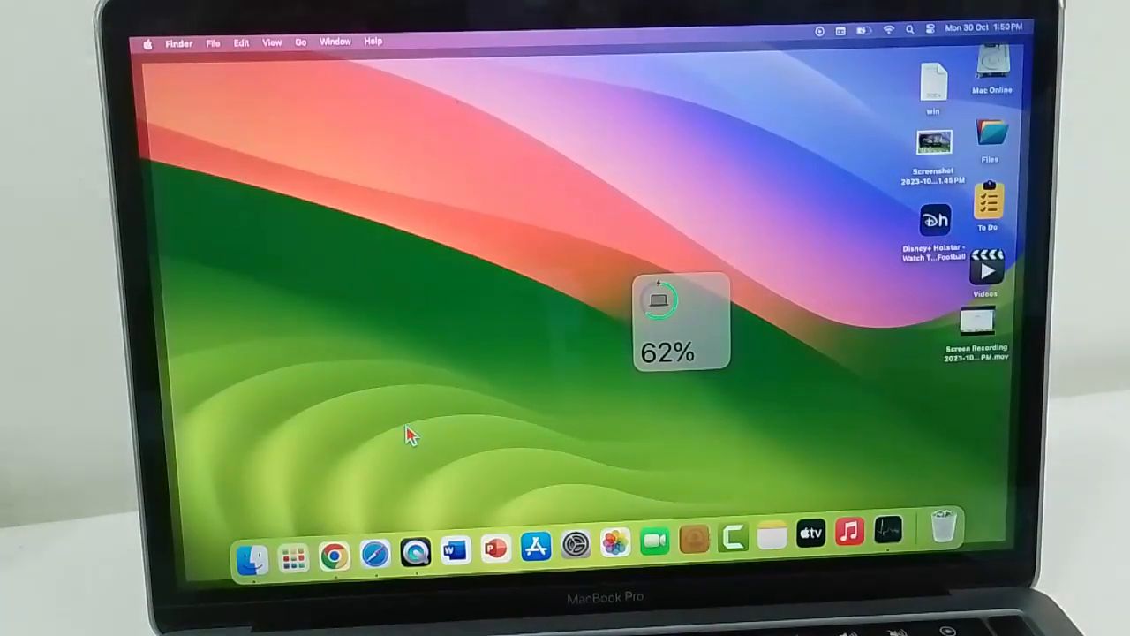
click(149, 42)
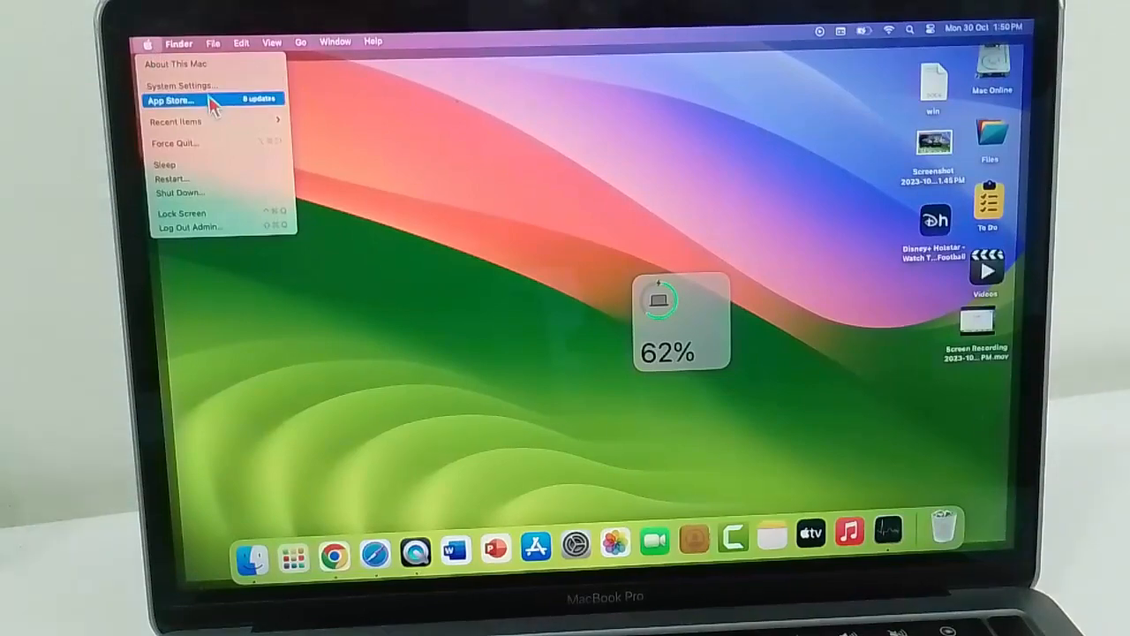
click(180, 84)
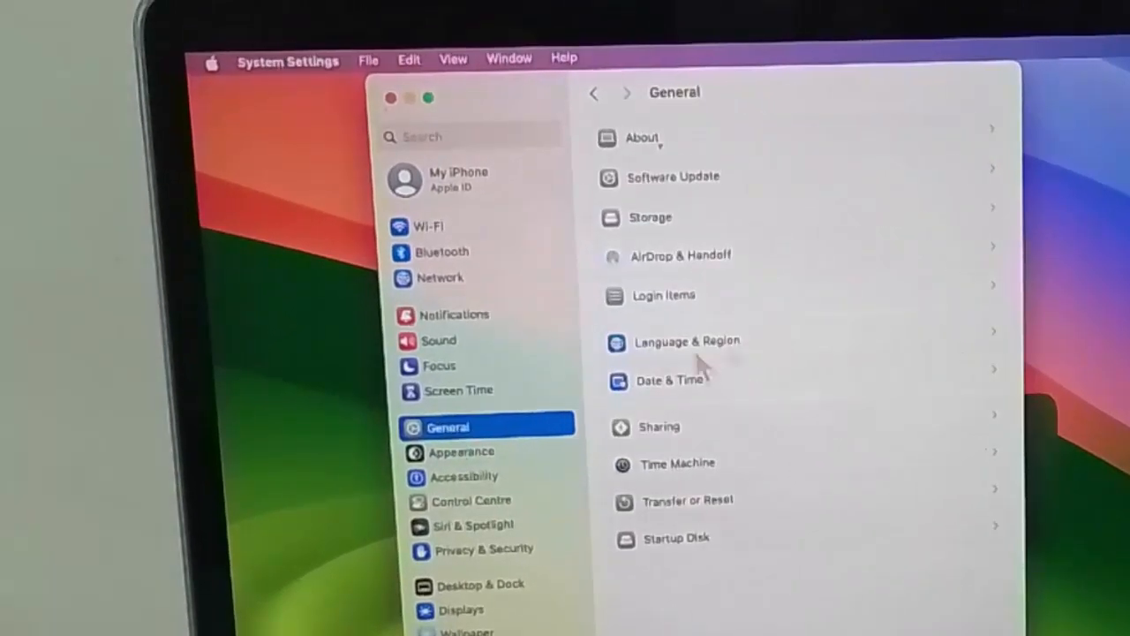
mouse_move(674, 194)
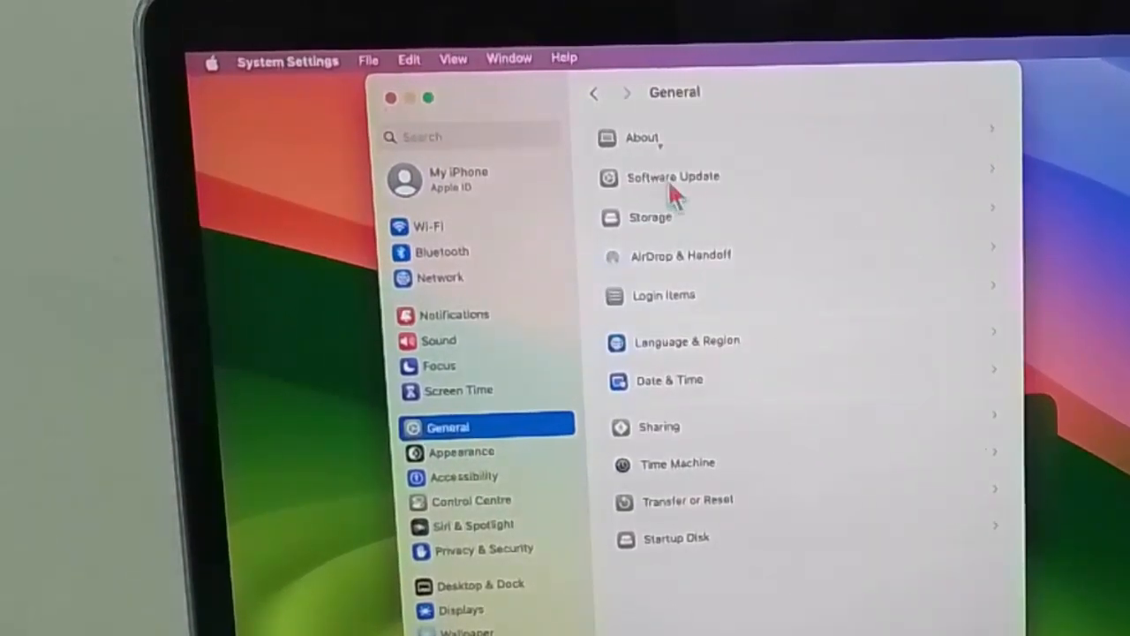
click(673, 176)
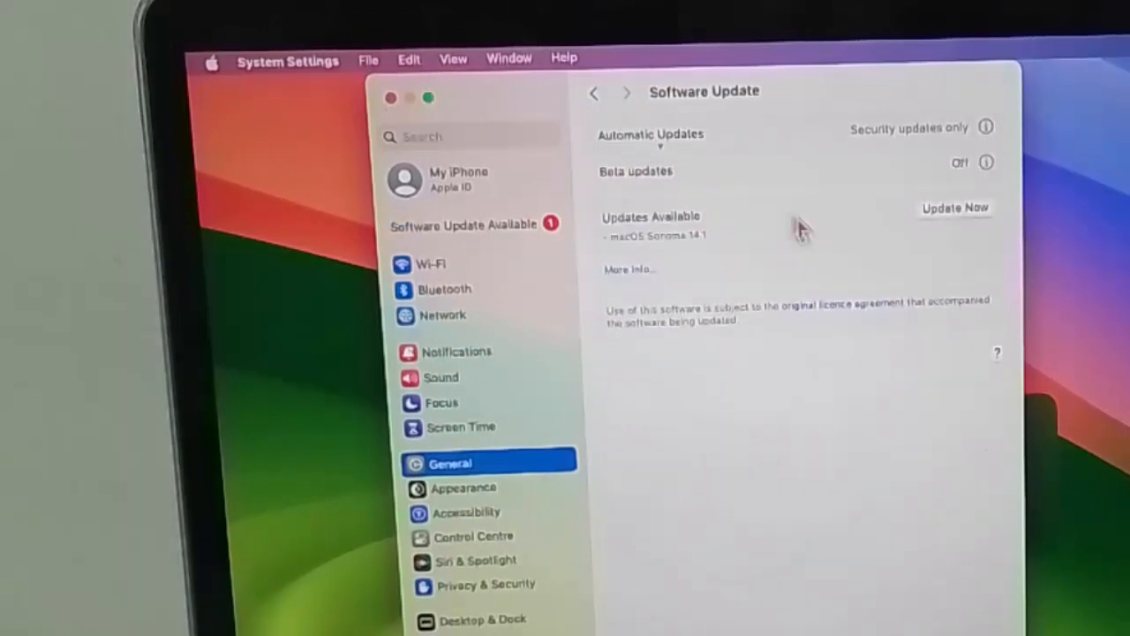
mouse_move(635, 248)
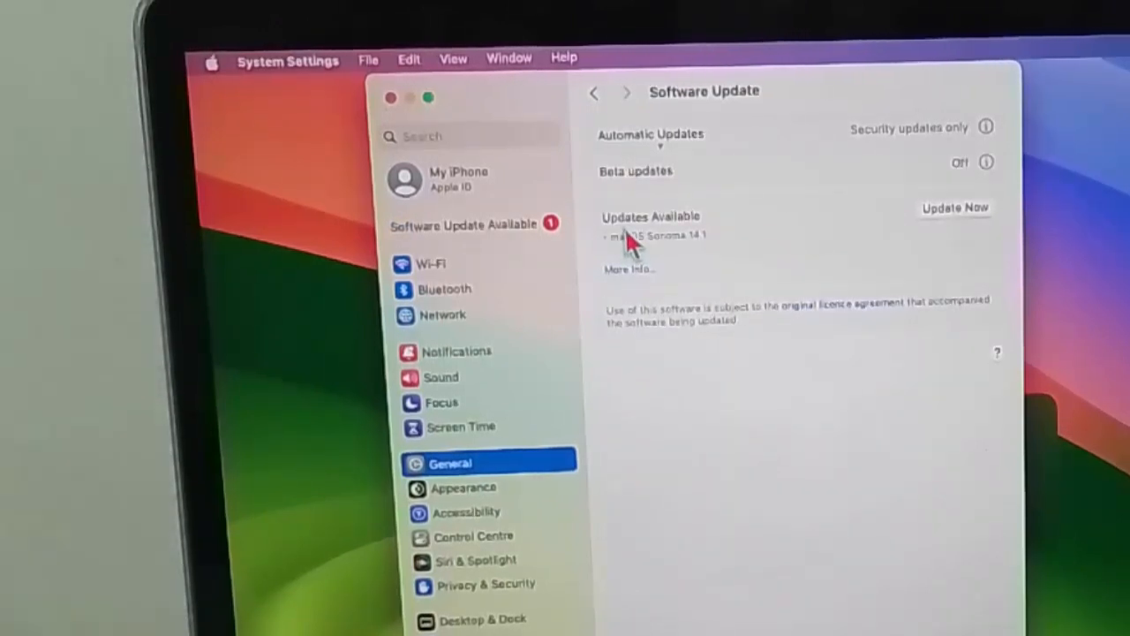
mouse_move(936, 239)
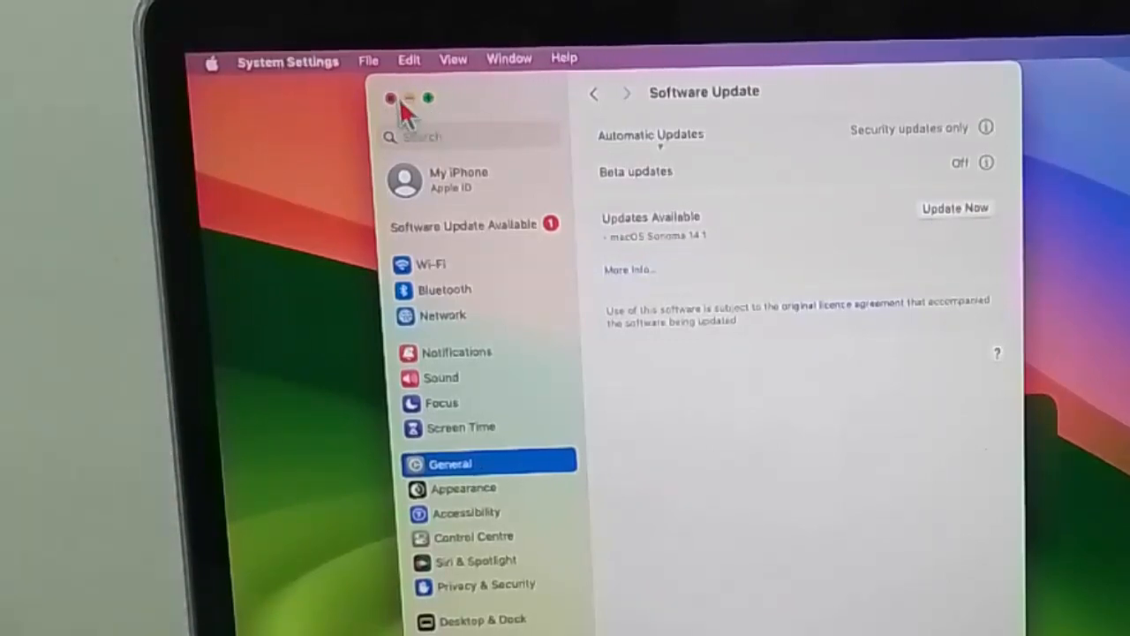
click(392, 99)
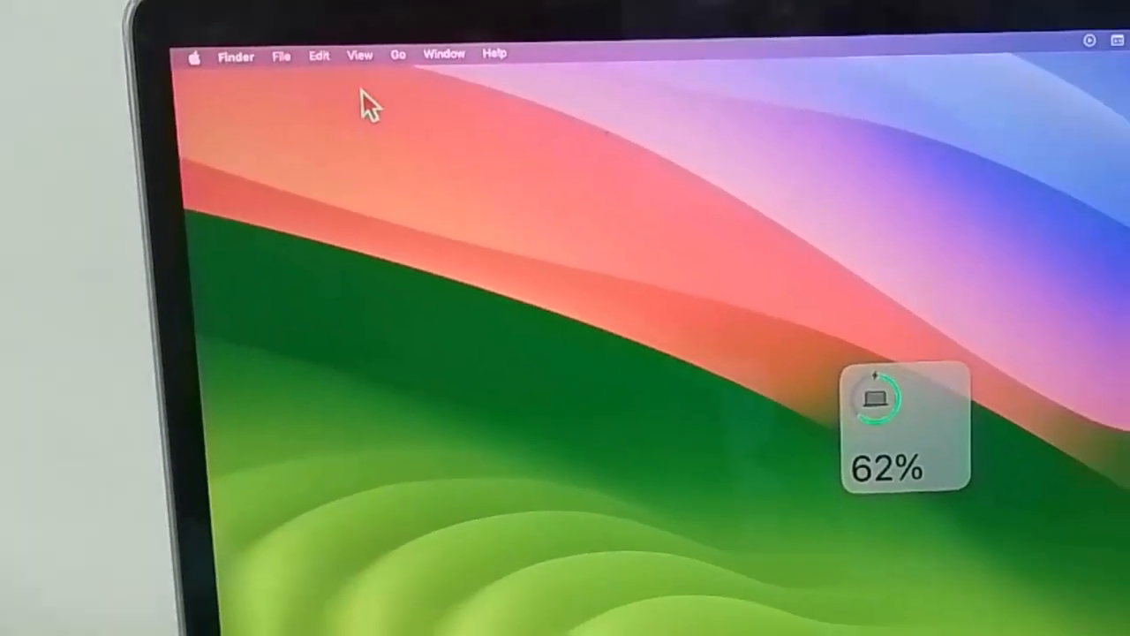